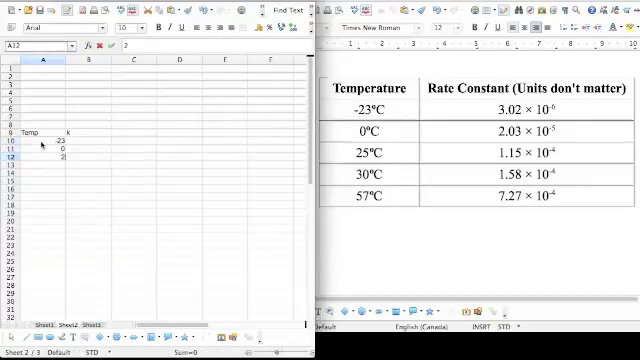
Enter the last temperature 57 and the rate constants 3.02E-6, 2.03E-6, 1.15E-5, 1.58E-4, 7.27E-4 beside them
{"action": "type", "text": "57"}
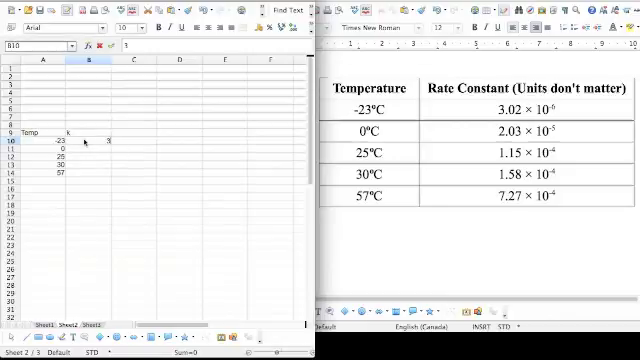
{"action": "type", "text": "3.02E-6"}
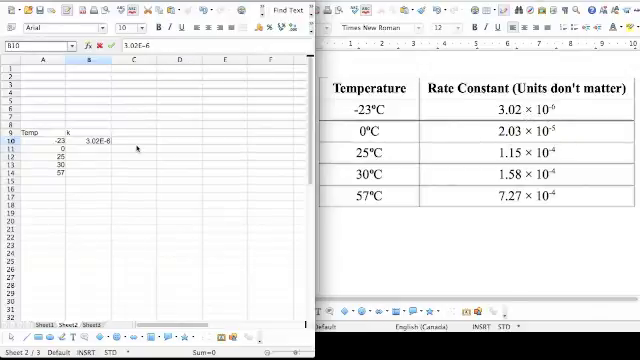
{"action": "type", "text": "2.03"}
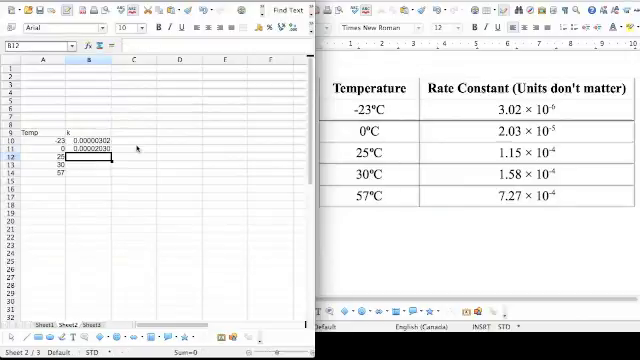
{"action": "type", "text": "1.15E"}
{"action": "left_click", "coordinate": [88, 164]}
{"action": "type", "text": "1.58E-004"}
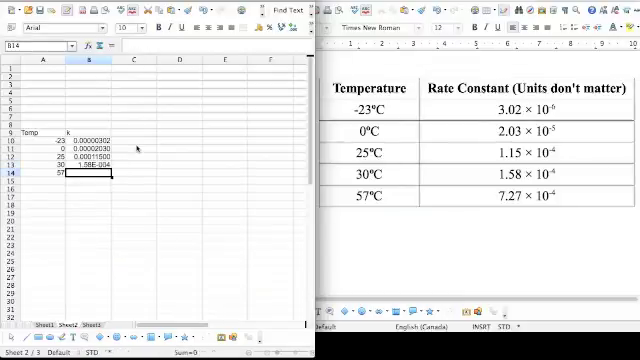
{"action": "type", "text": "7.27E-004"}
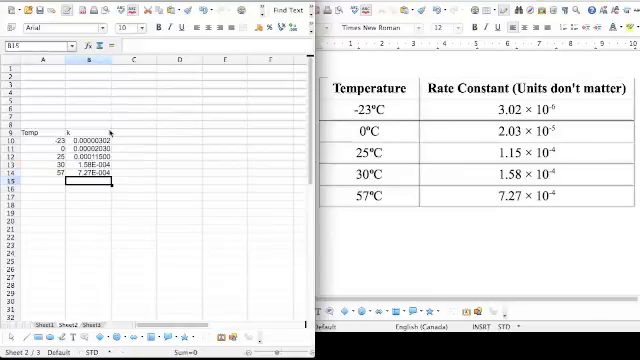
Head column D 'Temp (Kelvin)' and fill =A10+273 down, giving 250, 273, 298, 303, 330
{"action": "type", "text": "Temp (Kelvin"}
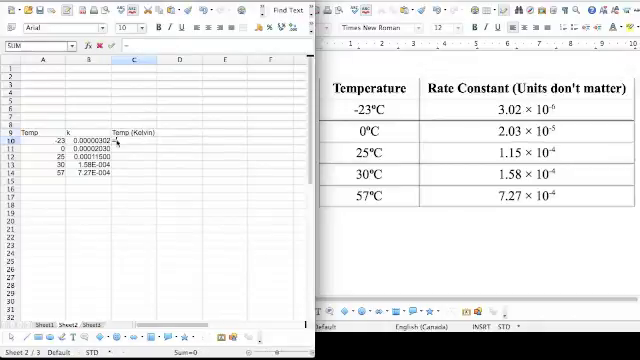
{"action": "type", "text": "=A10+"}
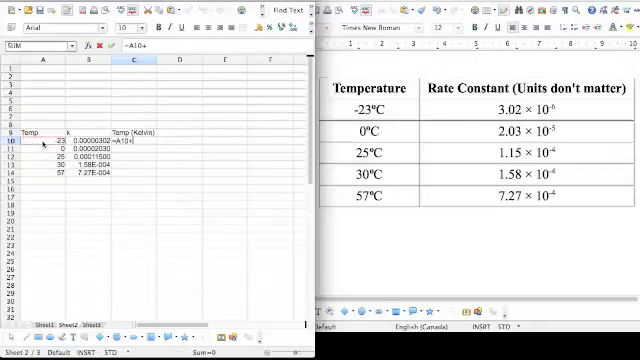
{"action": "type", "text": "273"}
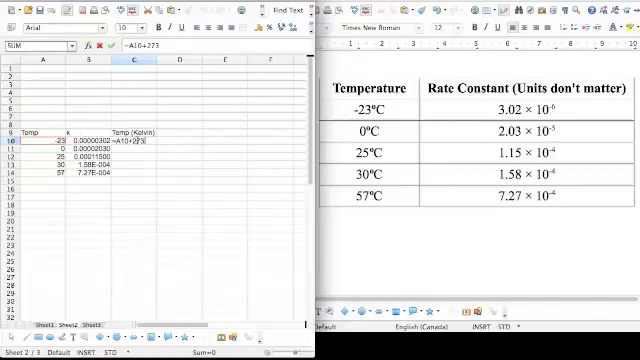
{"action": "mouse_move", "coordinate": [164, 48]}
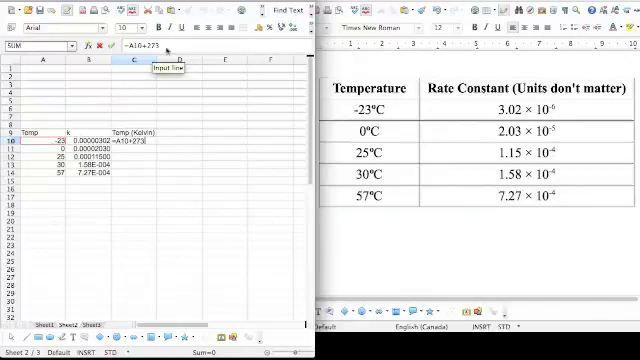
{"action": "key", "text": "Return"}
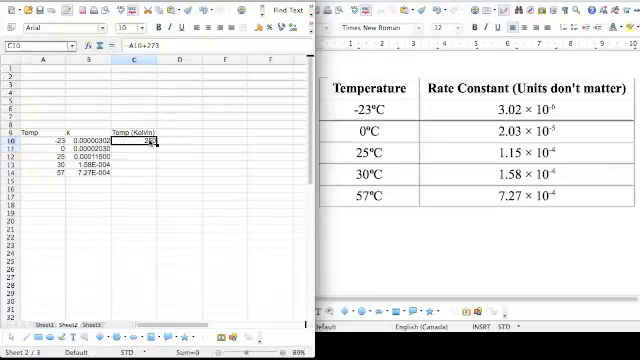
{"action": "key", "text": "Return"}
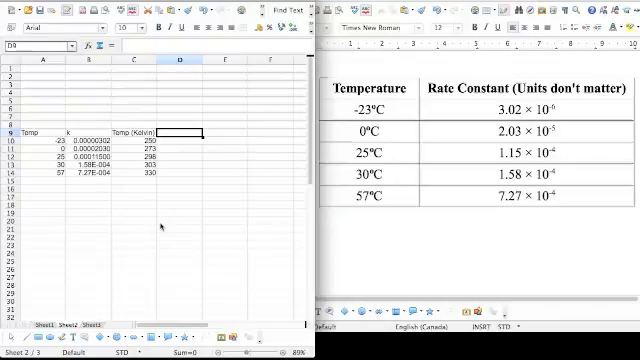
Head column F '1/T' and fill =1/D10 down for all five Kelvin temperatures
{"action": "left_click", "coordinate": [200, 128]}
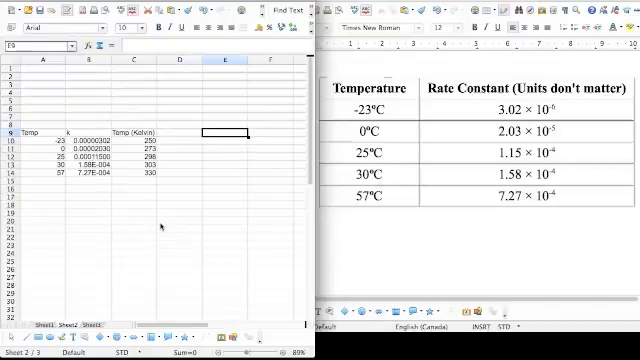
{"action": "type", "text": "1/T"}
{"action": "left_click", "coordinate": [270, 132]}
{"action": "type", "text": "ln k"}
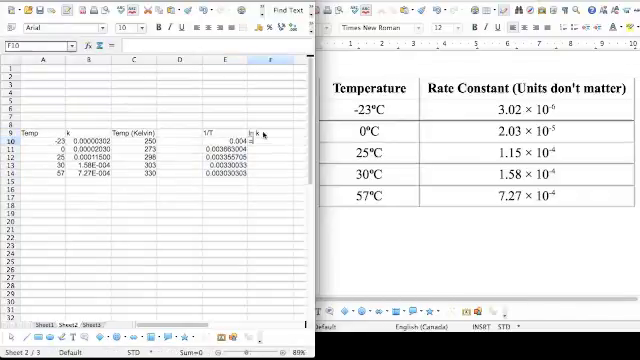
Head column G 'ln k' and fill =LN(B10) down for all five rate constants
{"action": "type", "text": "=ln(B10"}
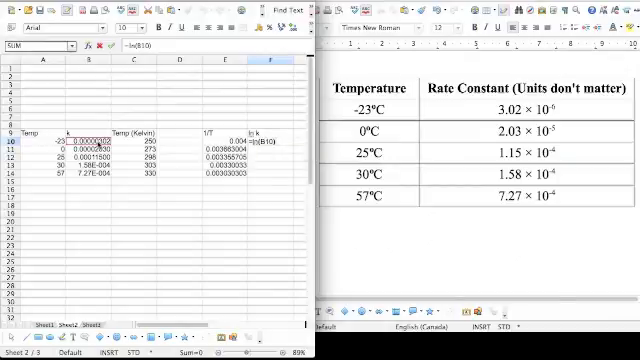
{"action": "key", "text": "Return"}
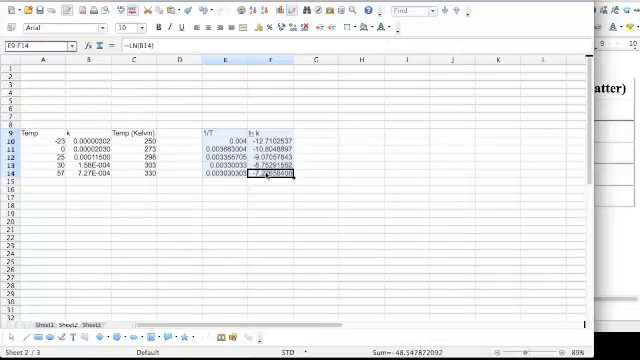
{"action": "mouse_move", "coordinate": [284, 20]}
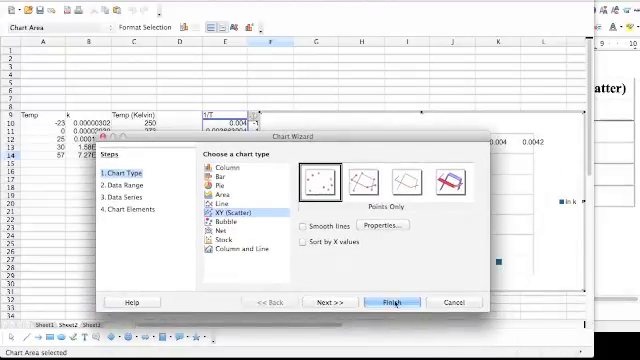
Create an XY (Scatter) chart, points only, from F9:G14 plotting ln k against 1/T
{"action": "left_click", "coordinate": [396, 300]}
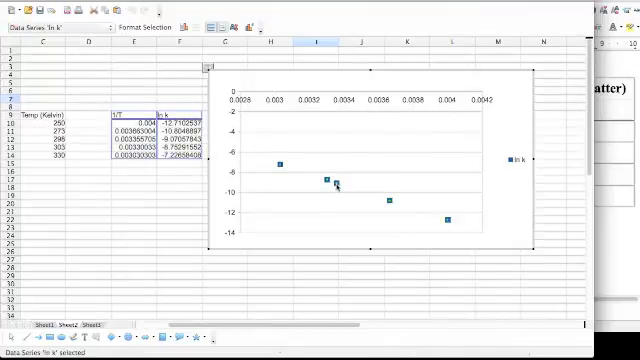
Add a linear trend line to the data series with its equation and R² shown
{"action": "right_click", "coordinate": [332, 180]}
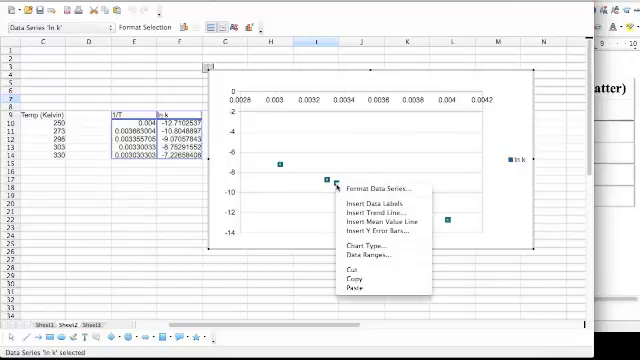
{"action": "mouse_move", "coordinate": [370, 212]}
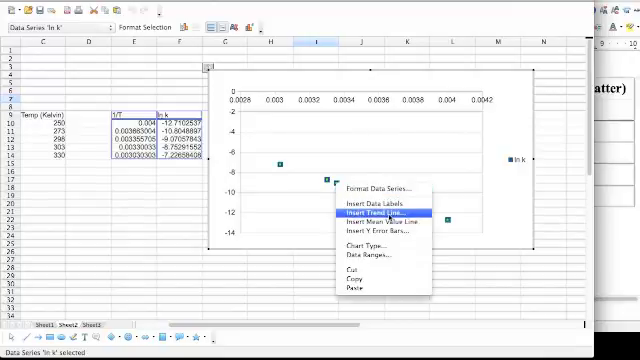
{"action": "left_click", "coordinate": [368, 212]}
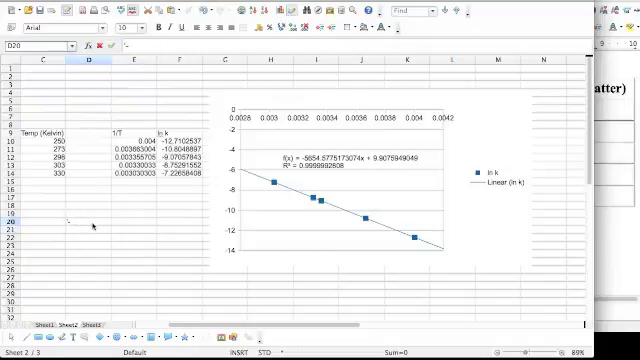
Record the slope -5854.58 labelled '-Ea/R' below the table, with an 'Ea' label beneath it
{"action": "type", "text": "-Ea/R"}
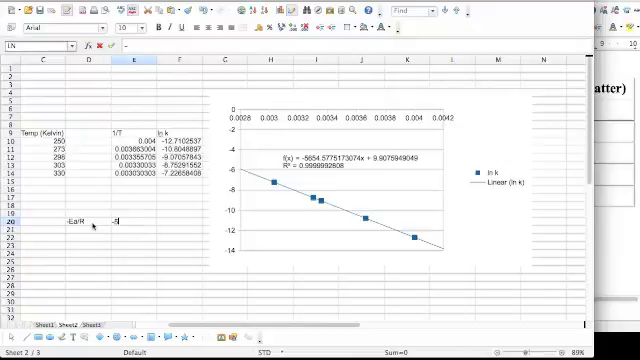
{"action": "type", "text": "-5854.58"}
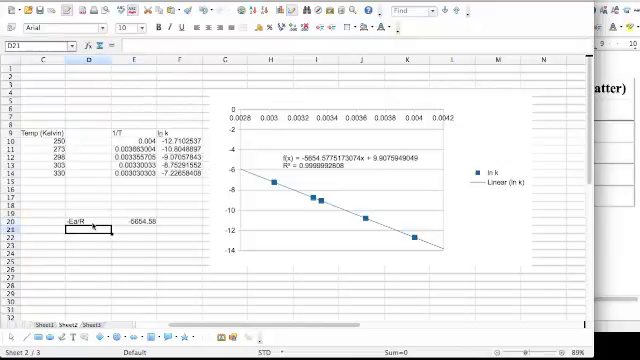
{"action": "type", "text": "Ea"}
{"action": "left_click", "coordinate": [134, 228]}
{"action": "type", "text": "=-E20"}
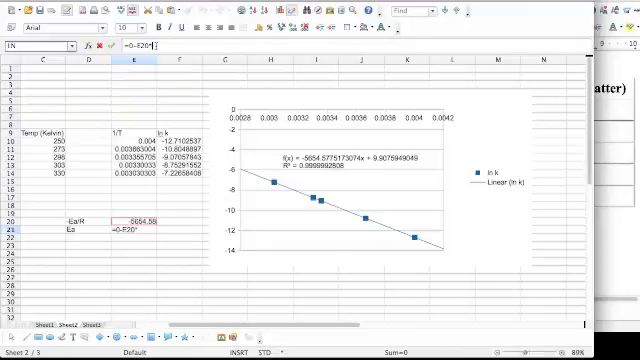
Compute Ea as the negated slope times 8.314 and label the result J/mol
{"action": "type", "text": "*8.314"}
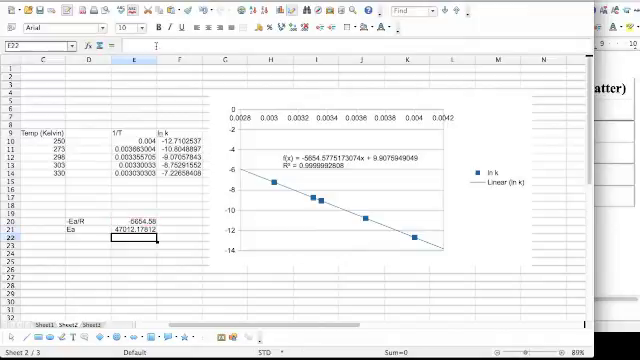
{"action": "type", "text": "J/mol"}
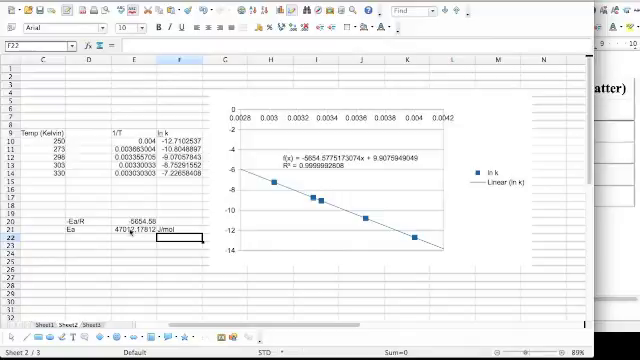
{"action": "left_click", "coordinate": [130, 220]}
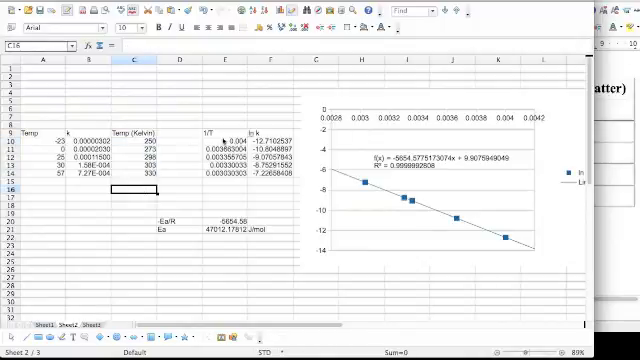
{"action": "left_click", "coordinate": [212, 148]}
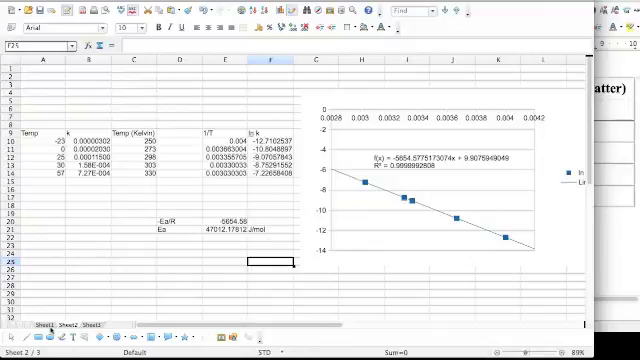
{"action": "mouse_move", "coordinate": [508, 304]}
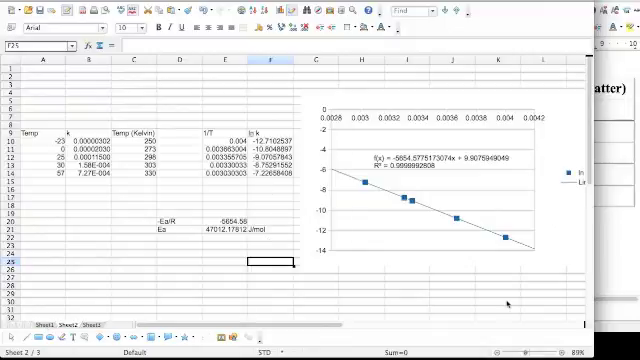